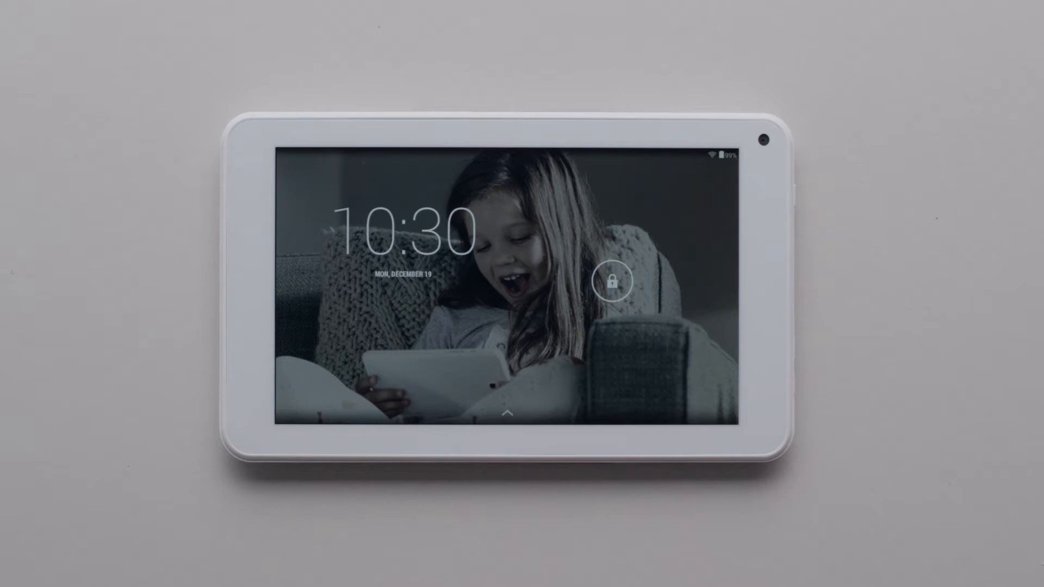
Unlock the tablet and show the nearby Wi-Fi networks in Settings
click(614, 281)
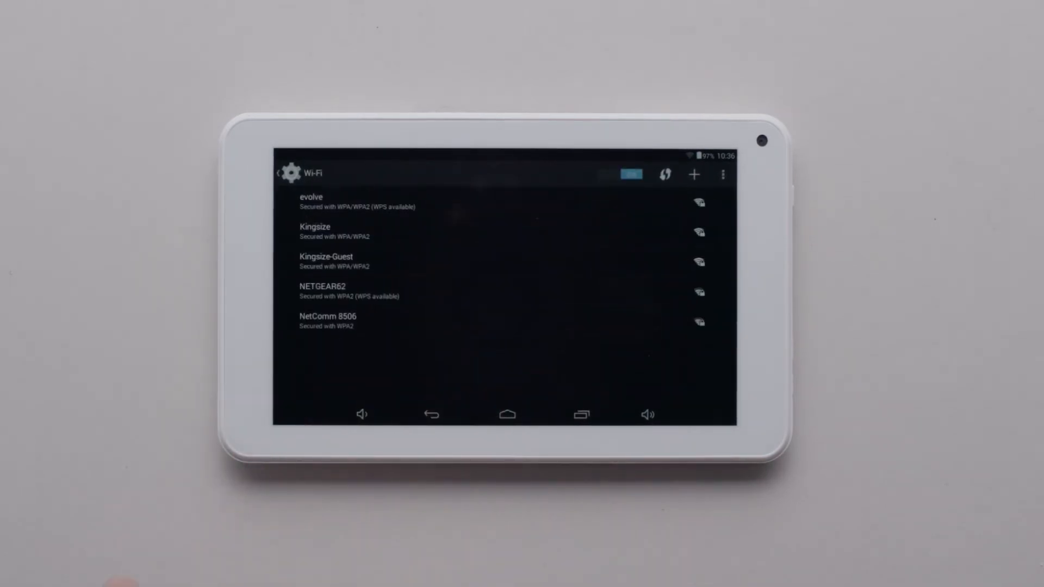
Open the 'evolve' network's dialog and enter its password
click(630, 175)
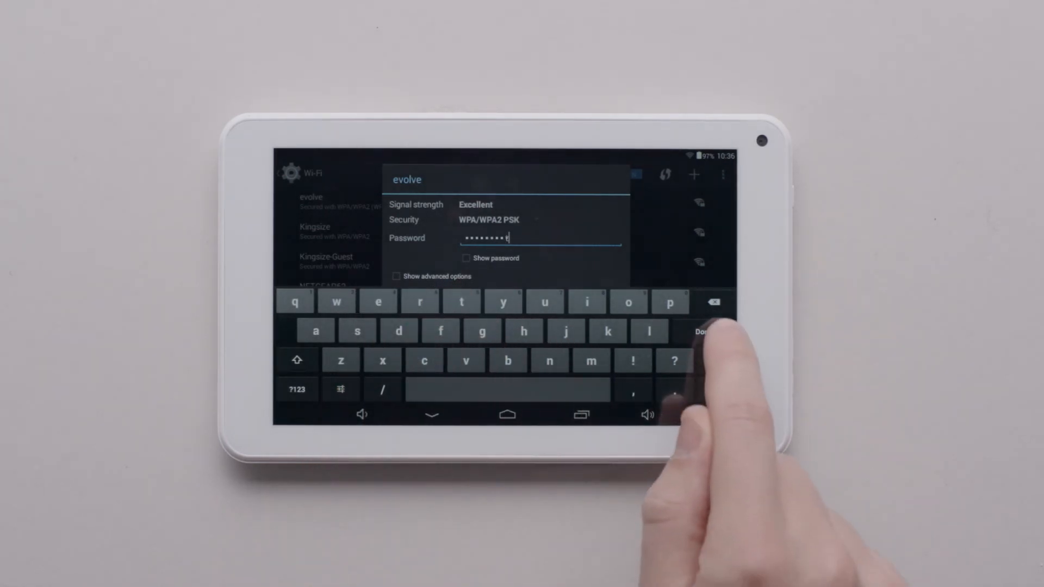
click(704, 331)
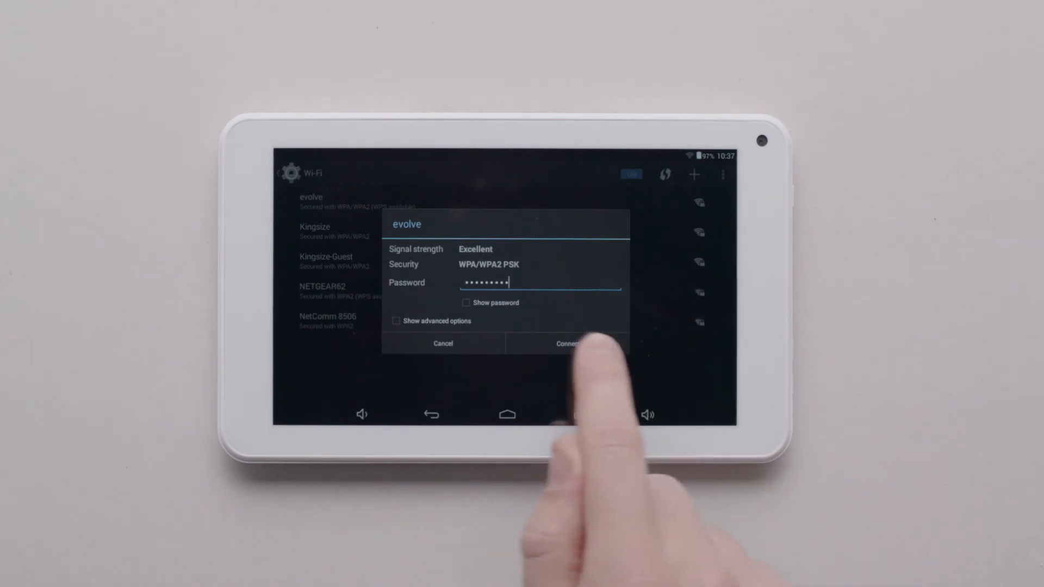
Connect to 'evolve' and return to the home screen
click(569, 343)
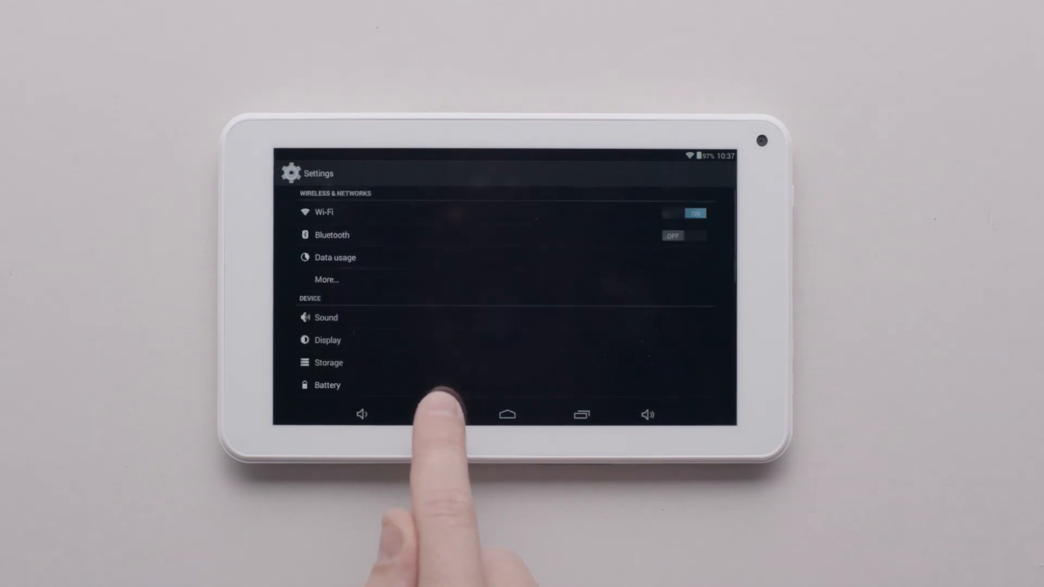
click(507, 414)
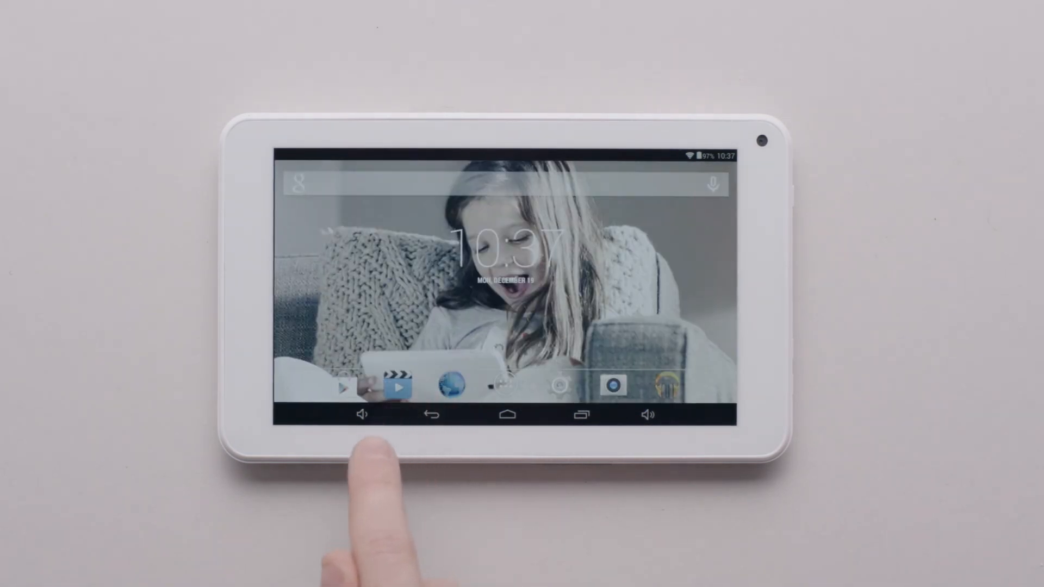